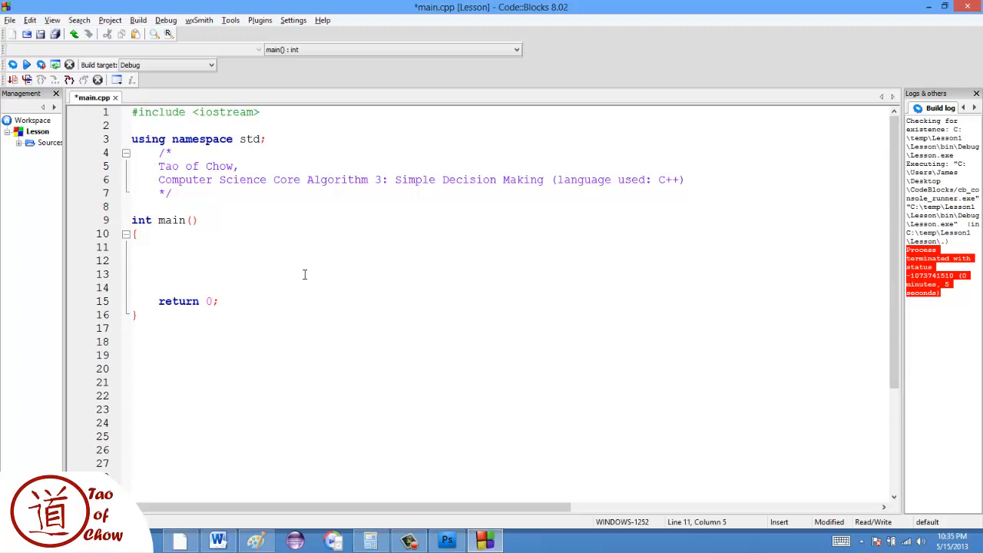
Write the first cout statement printing "Hello there! I'm glad to help!" inside main.
left_click(160, 246)
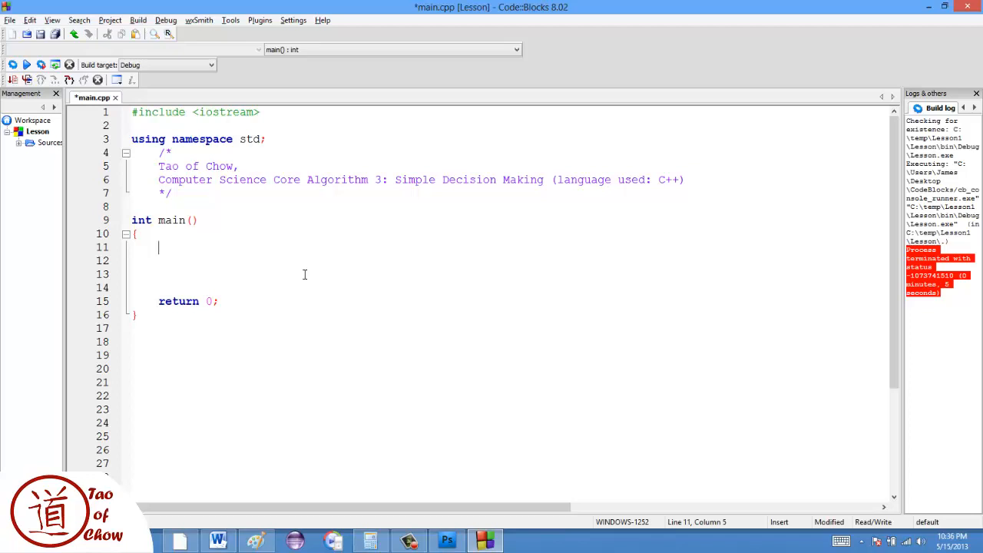
type("cou")
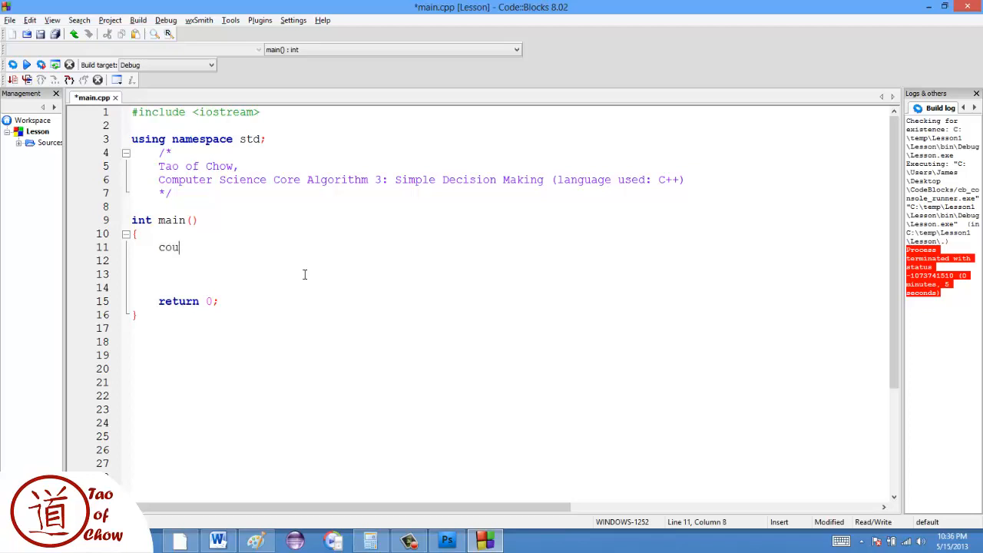
type("<< \"H")
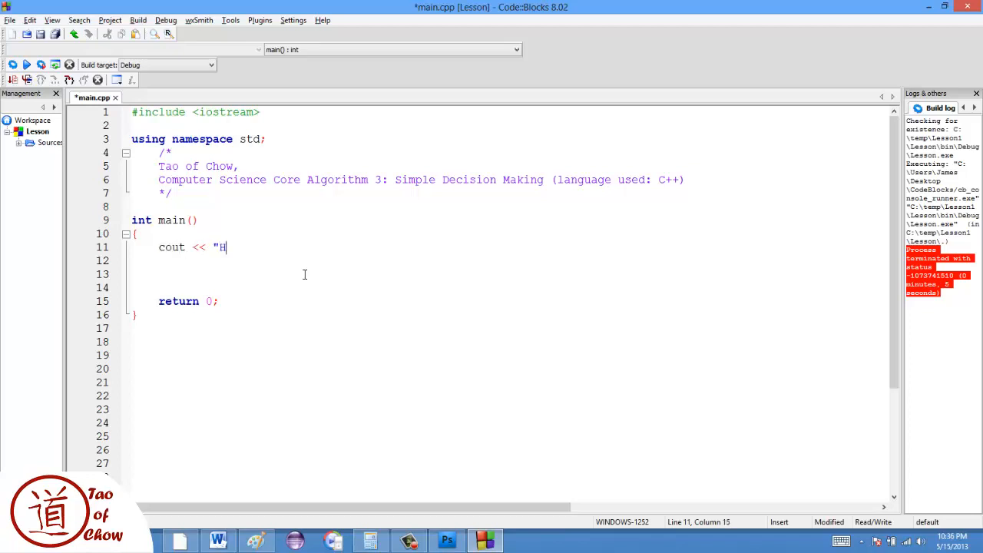
type("ello th")
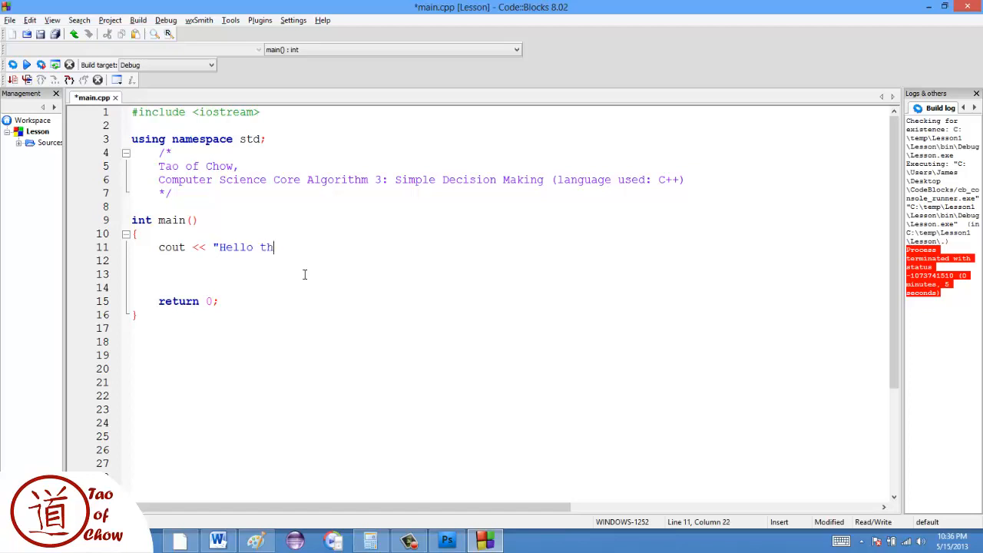
type("ere!")
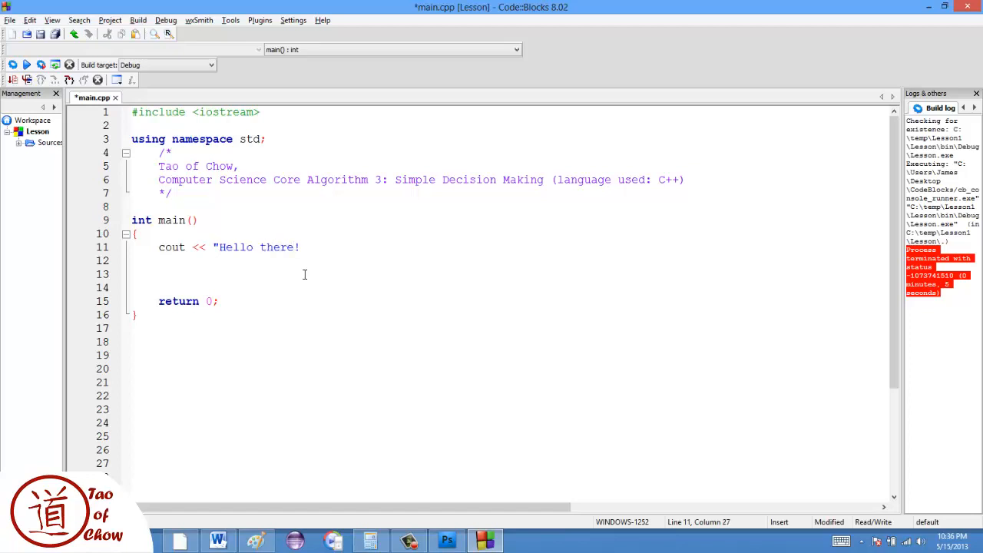
type("I'm gla")
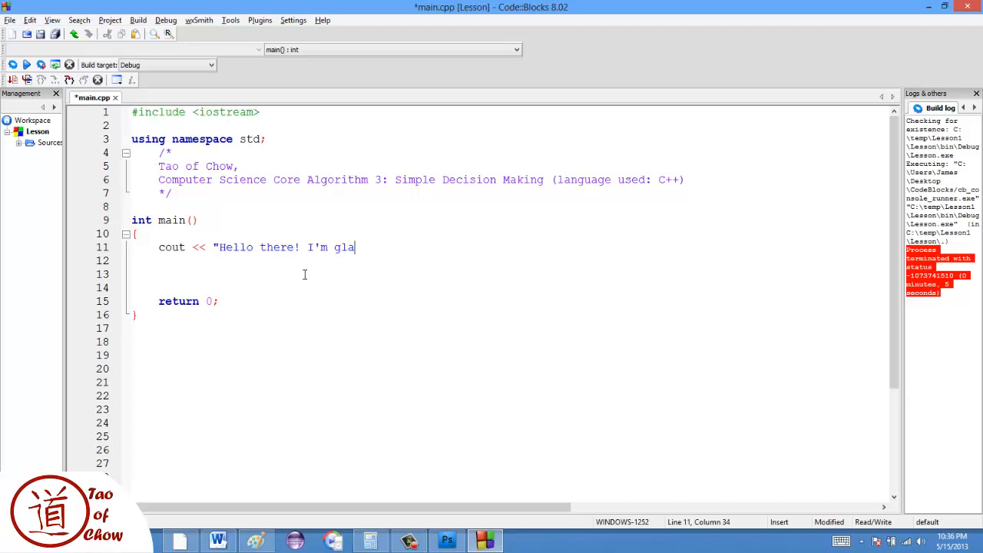
type("d to help!\\n\";")
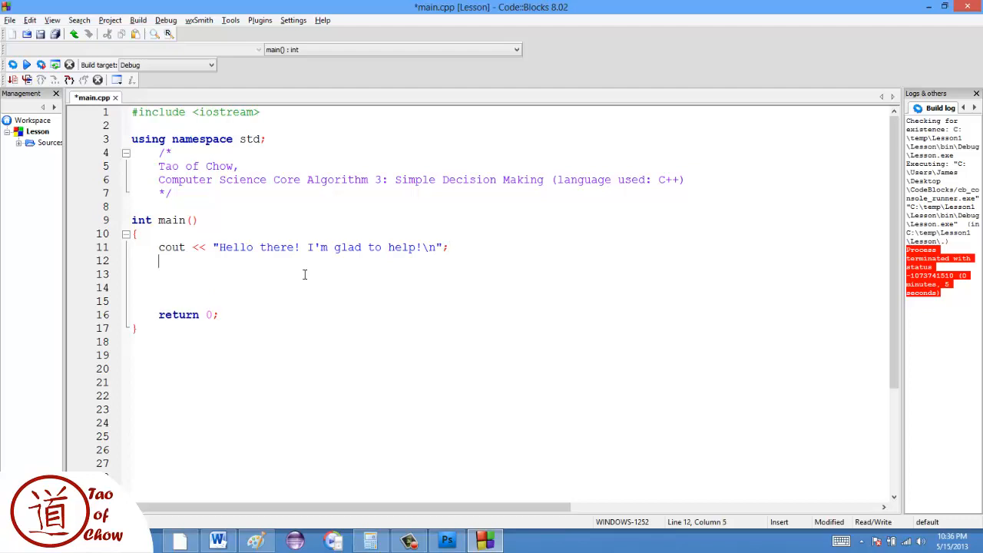
Add a second cout printing "Sorry, I'm busy" with a trailing newline.
type("cout <<")
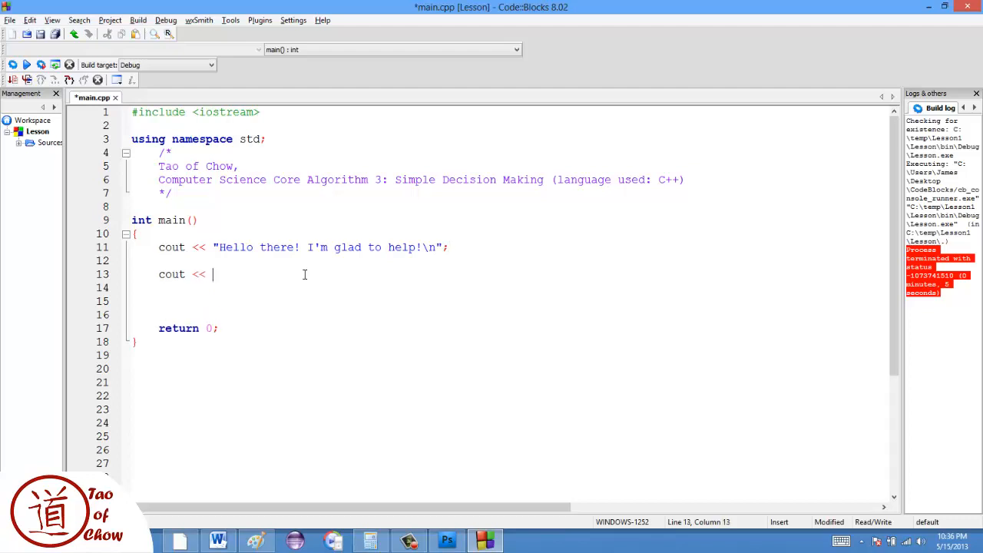
type("\"Sorry")
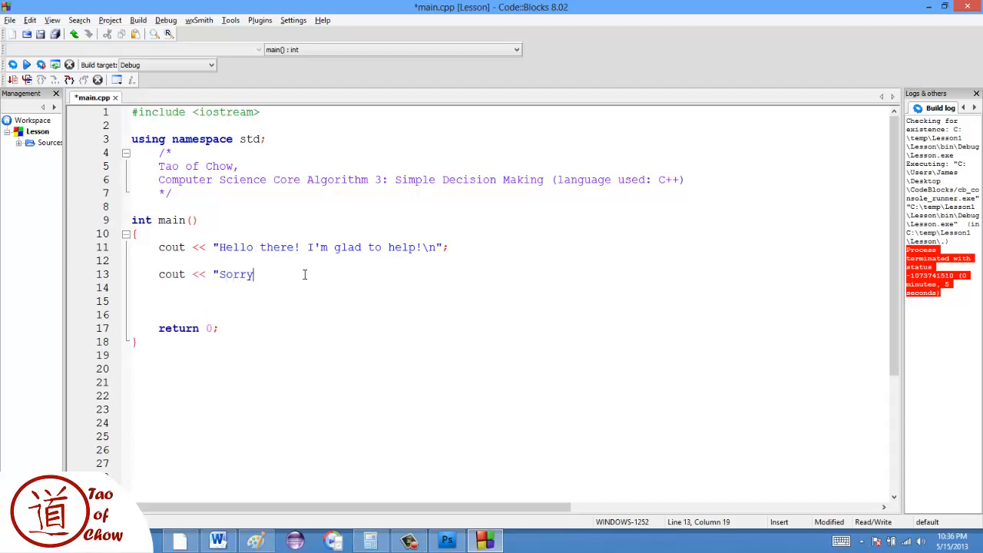
type(", I'm b")
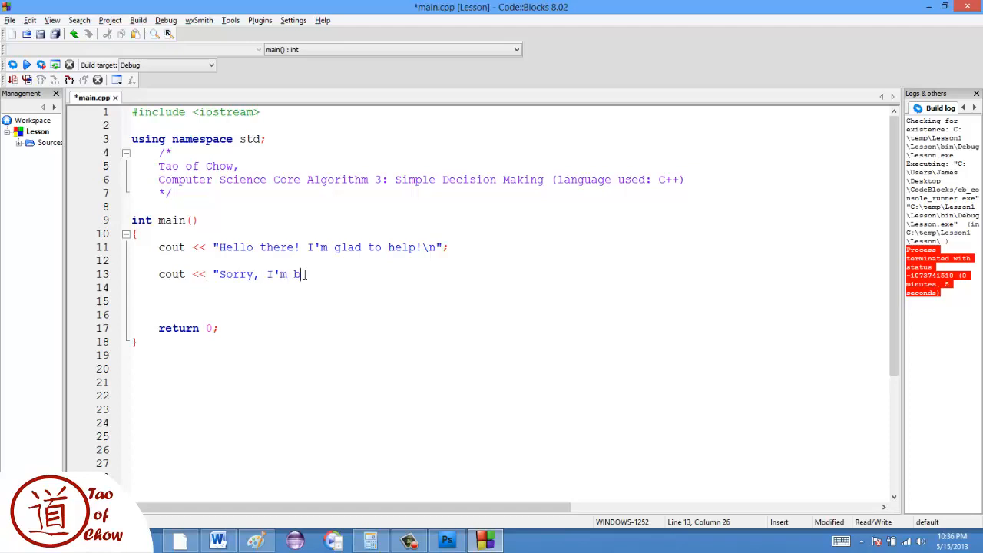
type("usy\\n")
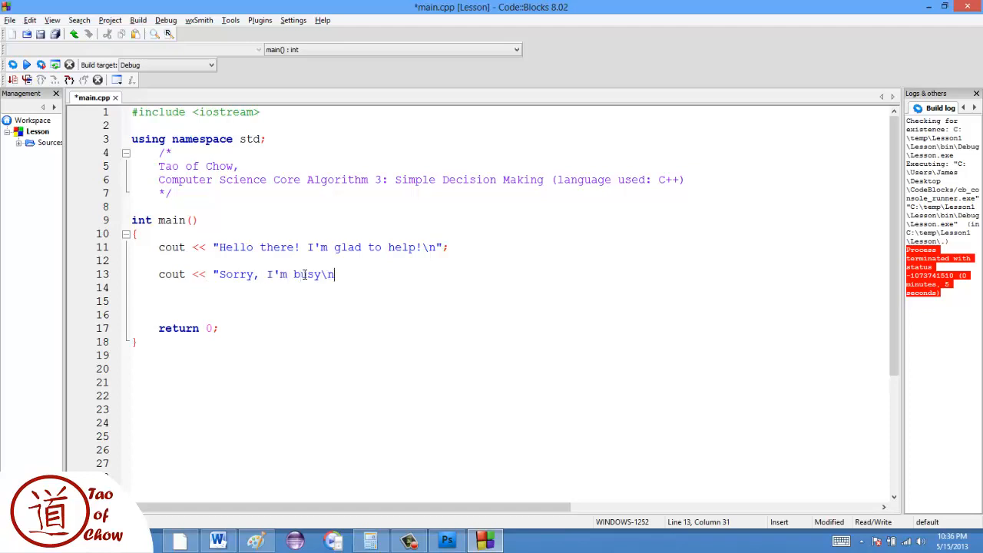
type("\";")
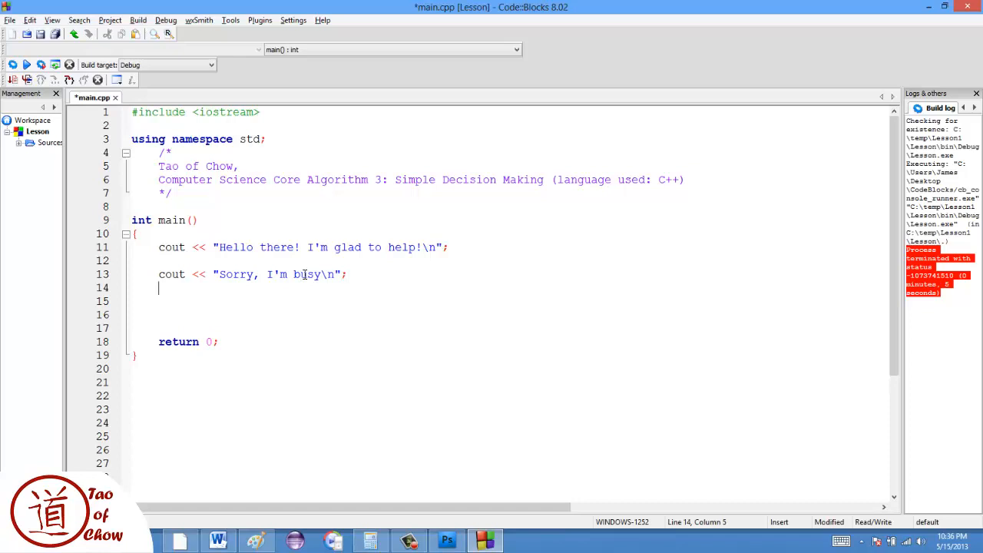
Add a third cout printing "Get off my land!" with a trailing newline.
type("cout <<")
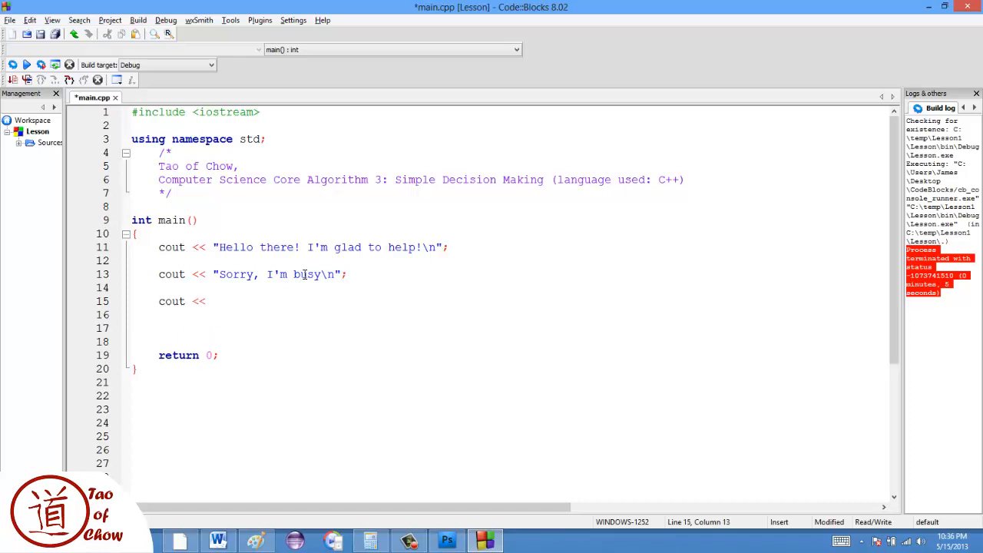
type("\"")
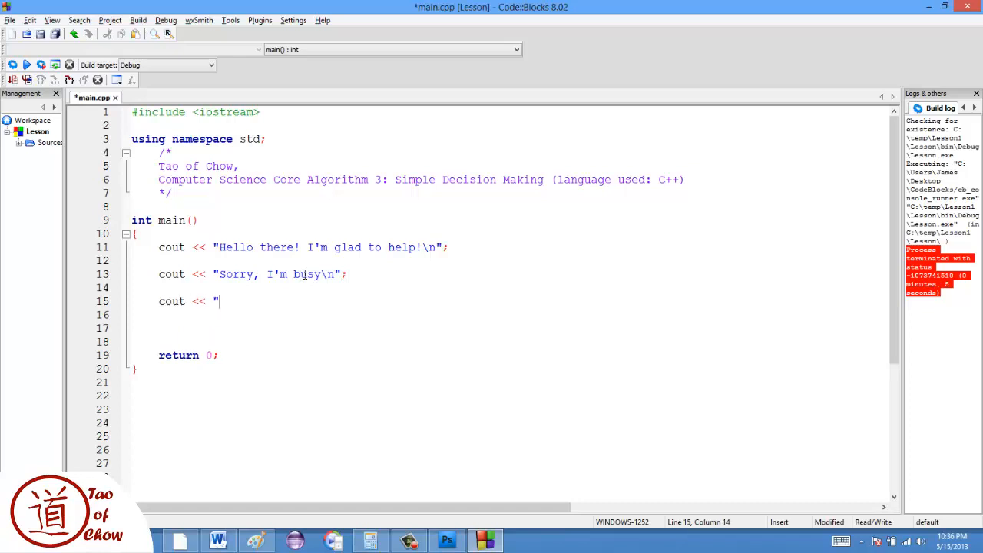
type("Get off my")
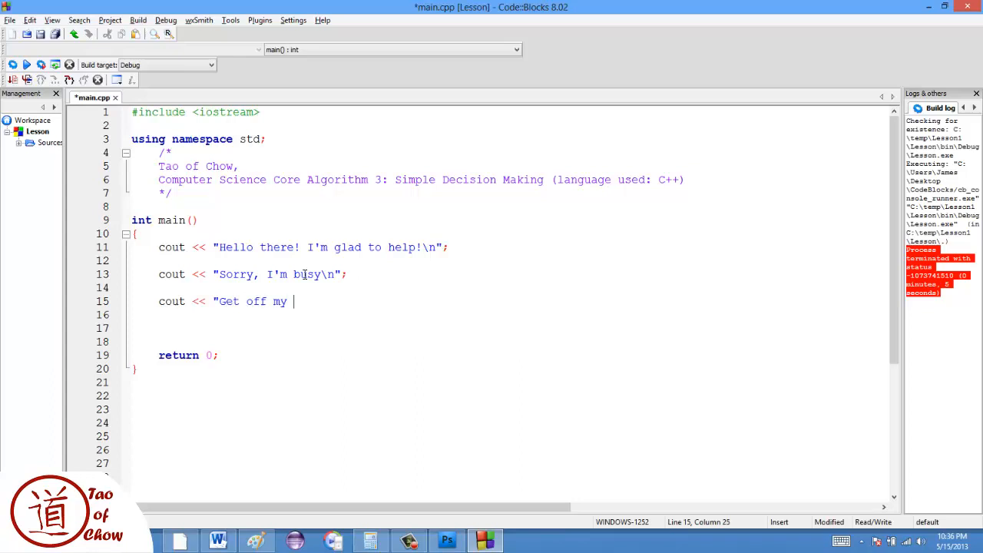
type("land!")
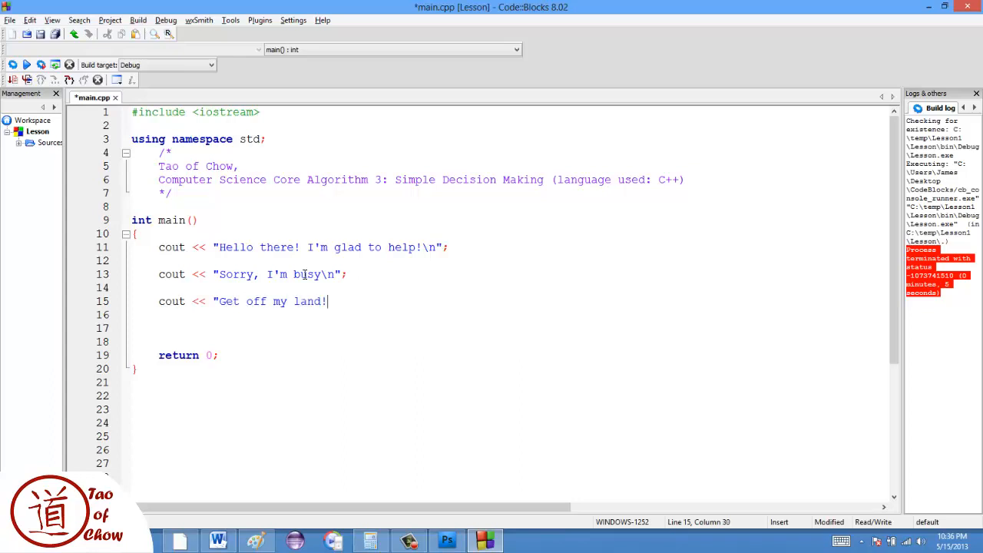
type("\\n")
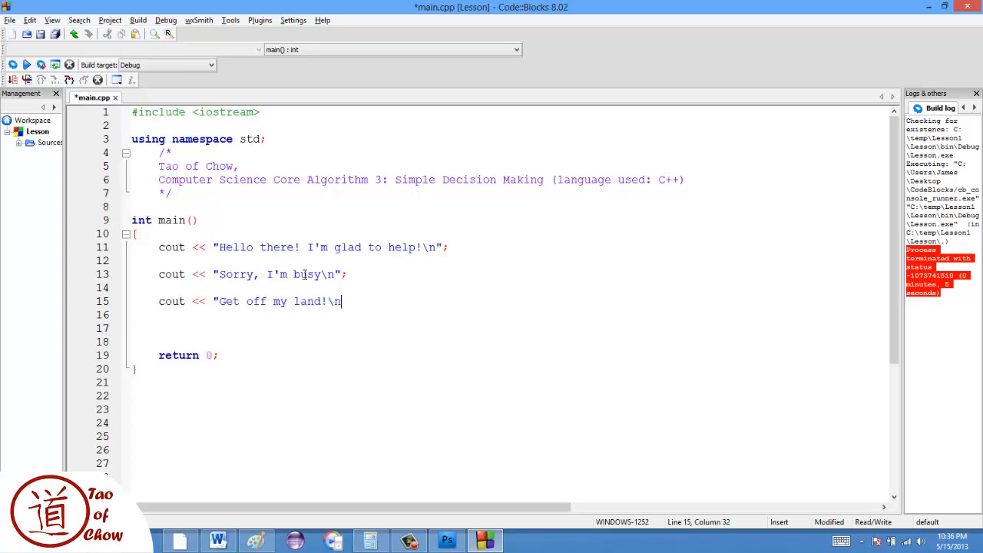
type("\";")
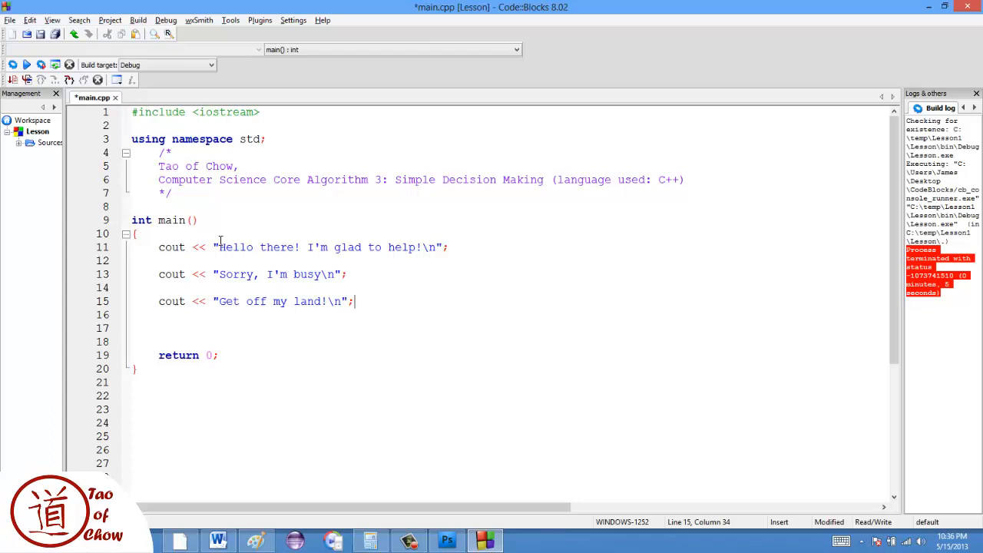
mouse_move(274, 267)
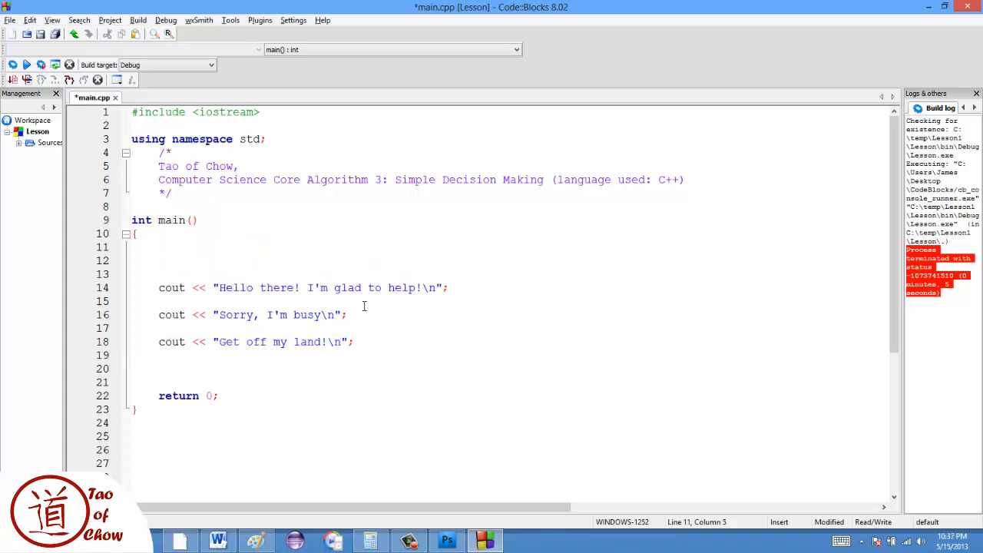
Seed the random generator with srand(time(0));.
type("srand")
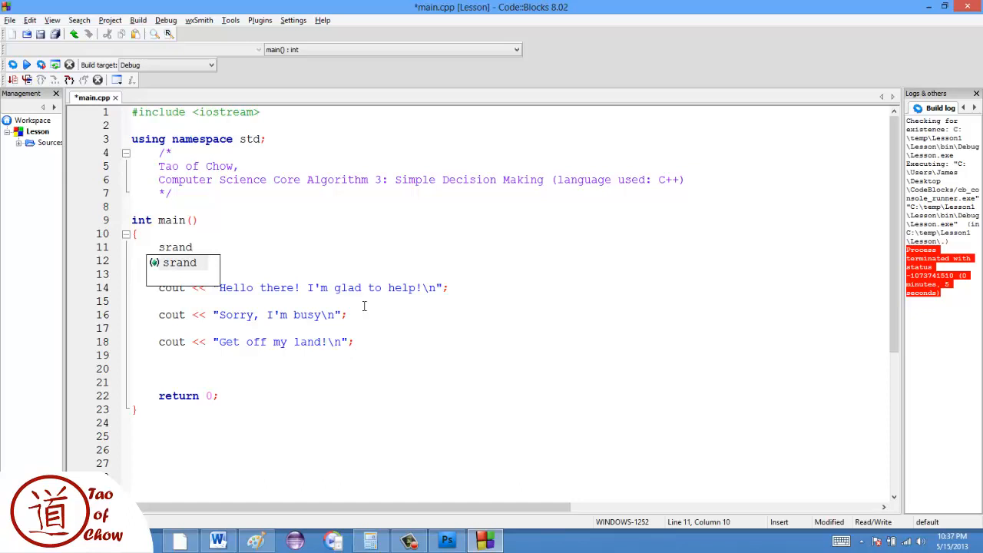
type("(time(")
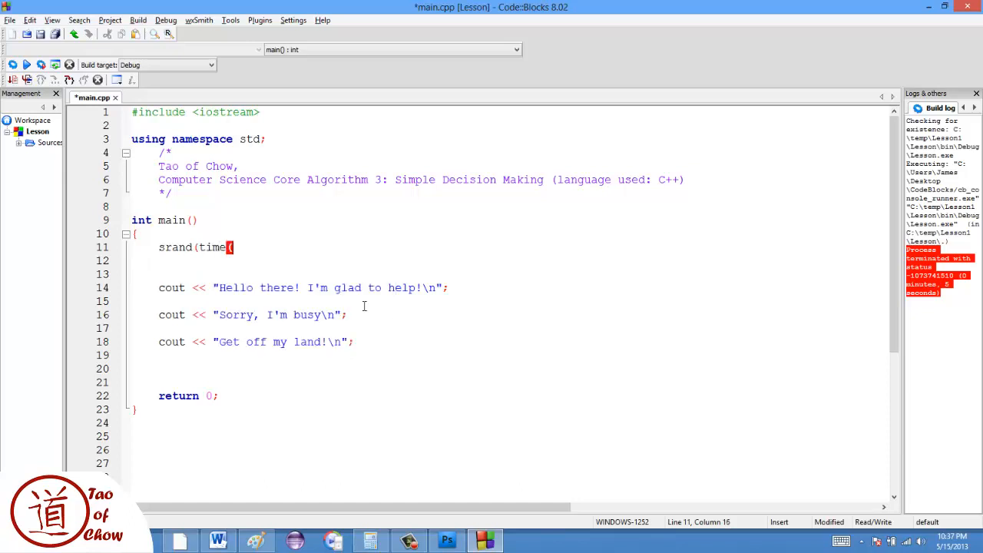
type("0));")
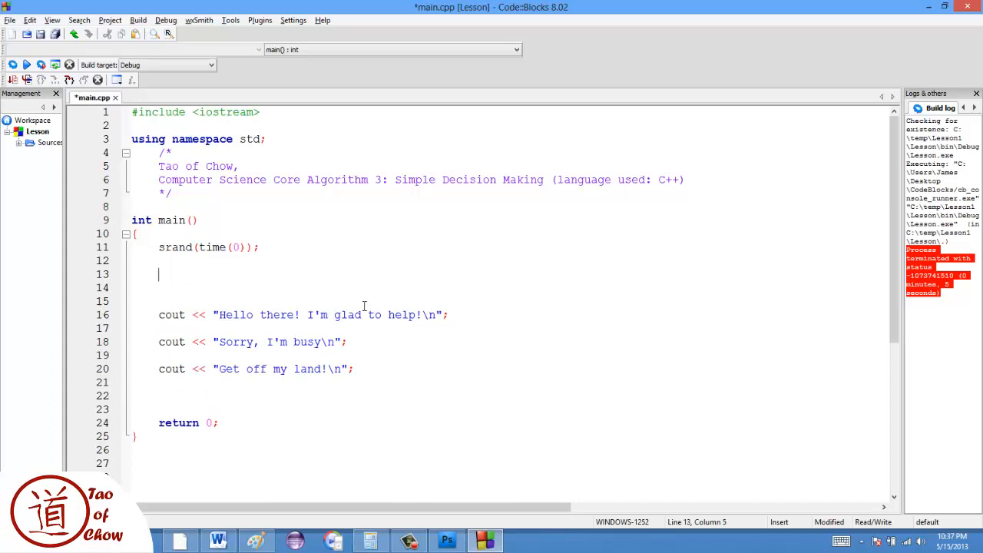
Declare int randomNumber = rand()%100 + 1; above the cout lines.
type("int r")
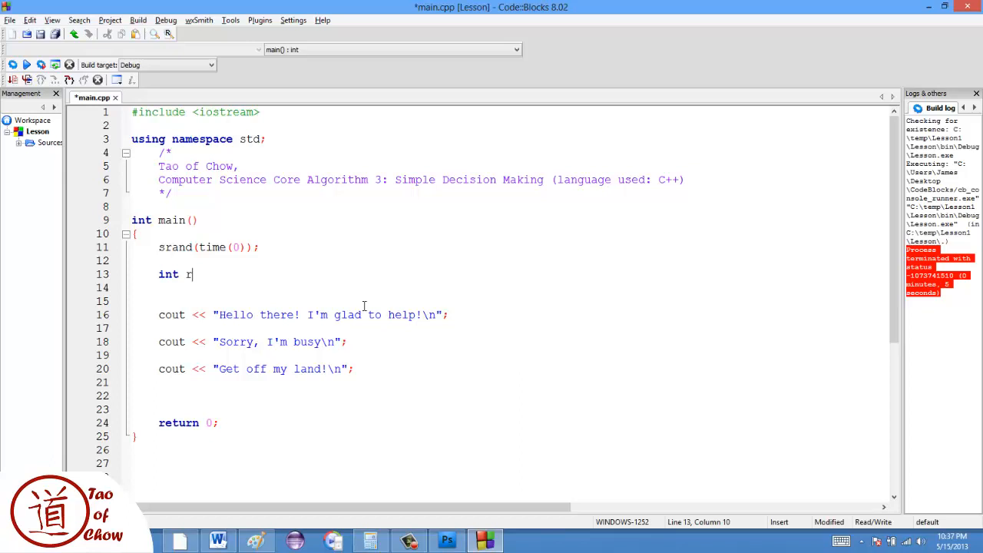
type("andom")
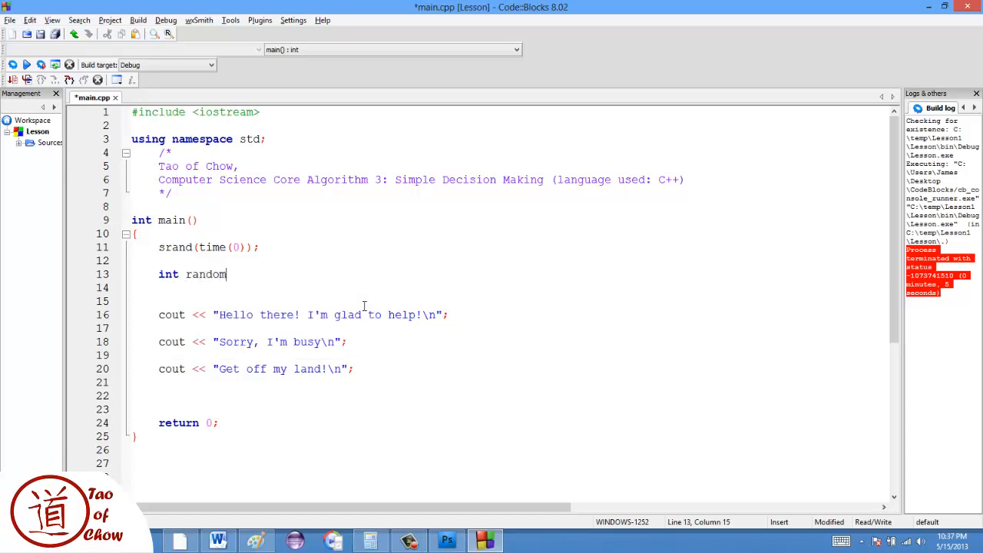
type("Number")
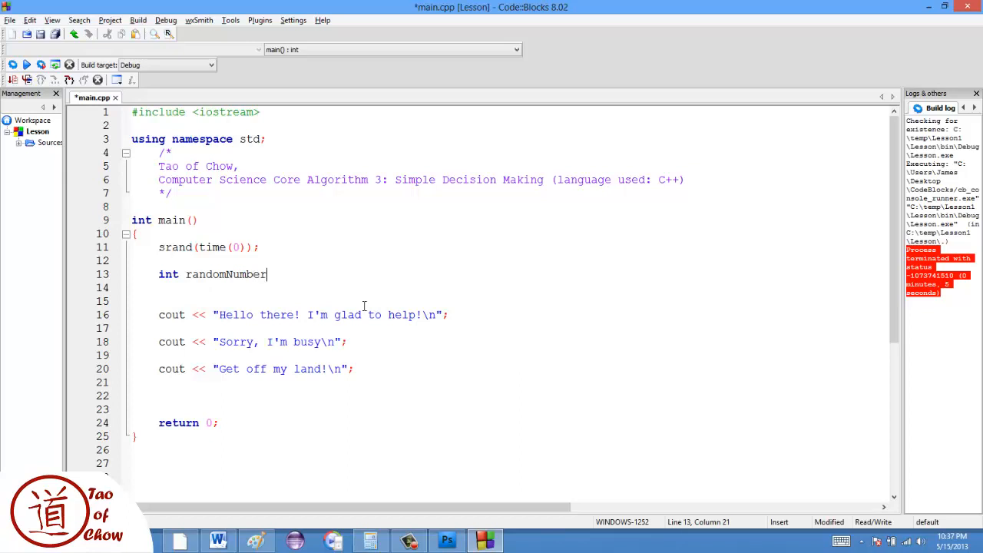
type("= rand()%")
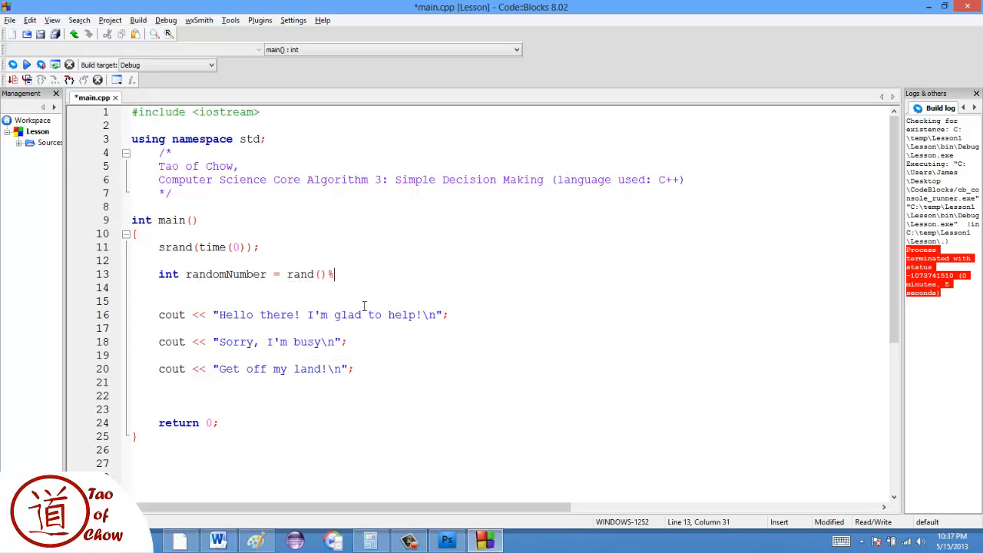
type("100;")
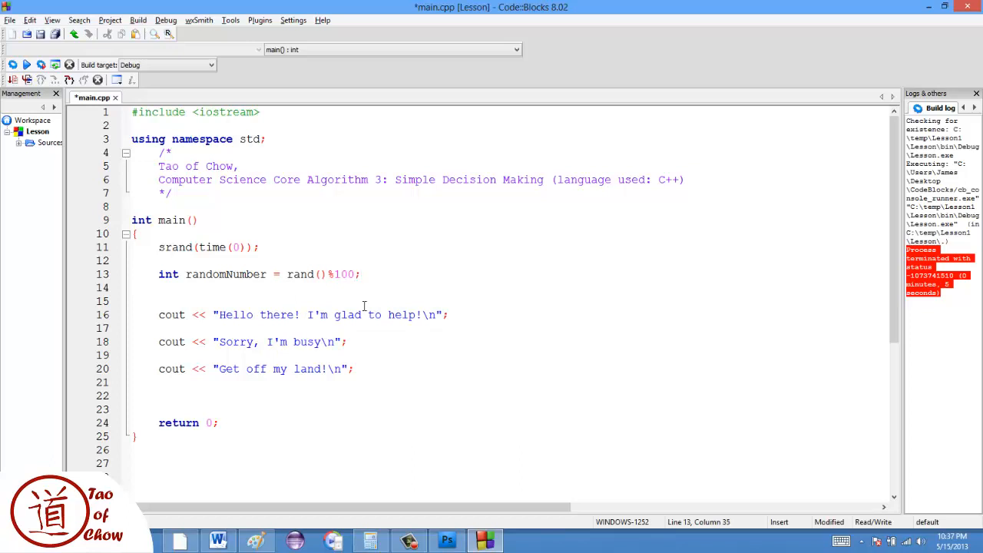
type("+1")
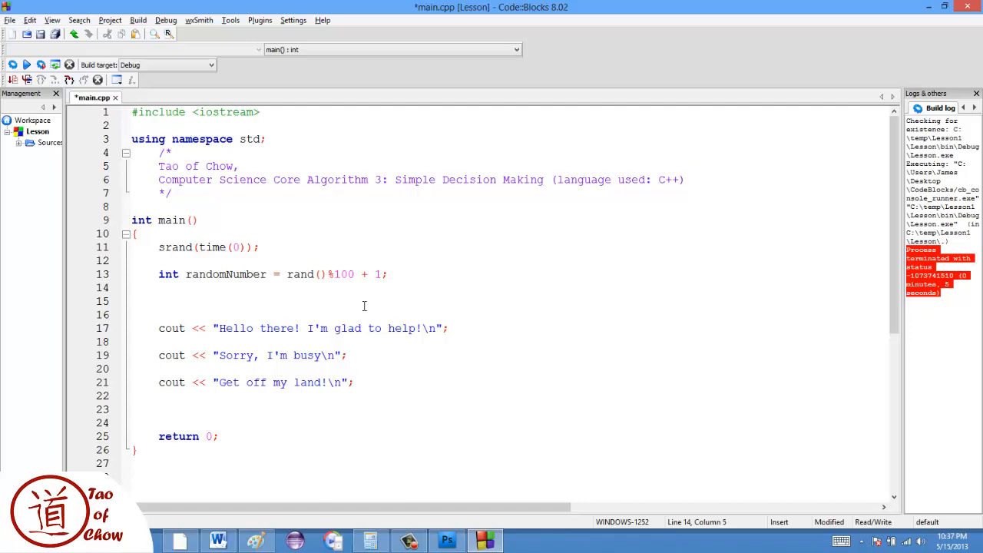
left_click(161, 313)
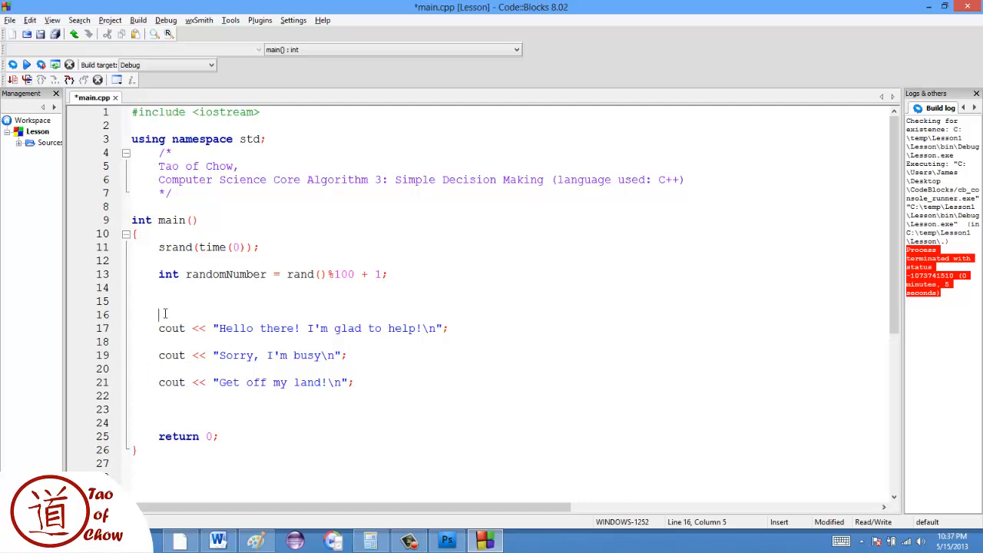
mouse_move(643, 420)
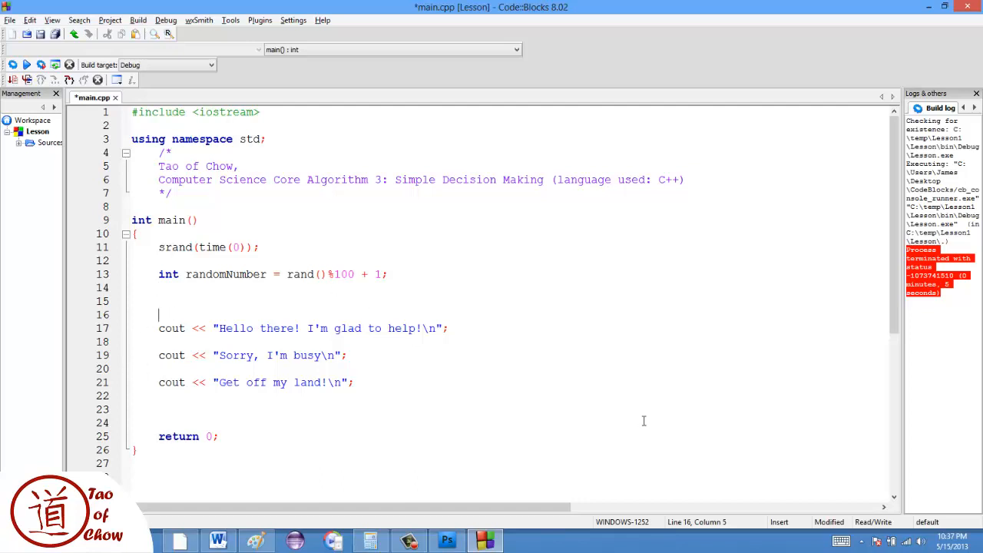
Wrap the first message in if(randomNumber < 50).
type("if(")
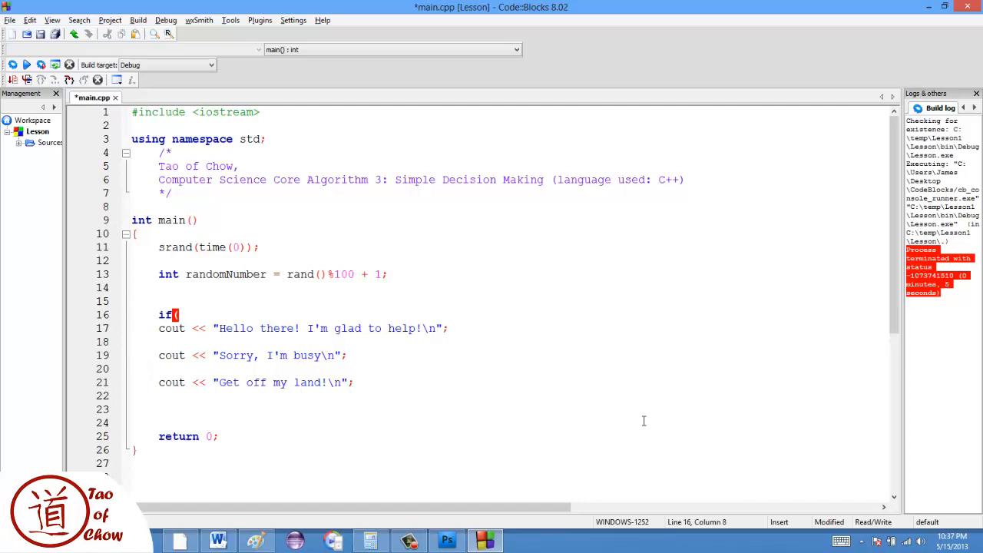
type("random")
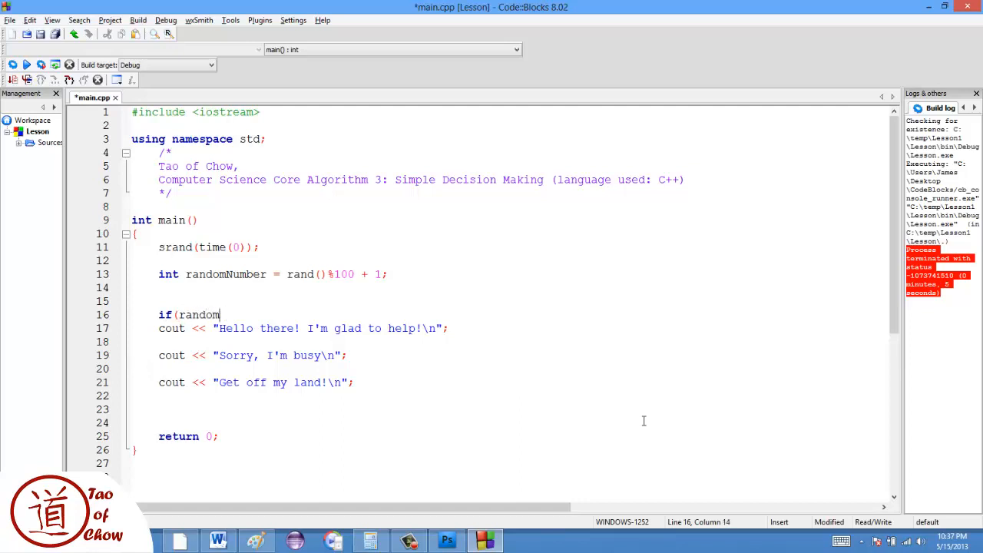
type("Number")
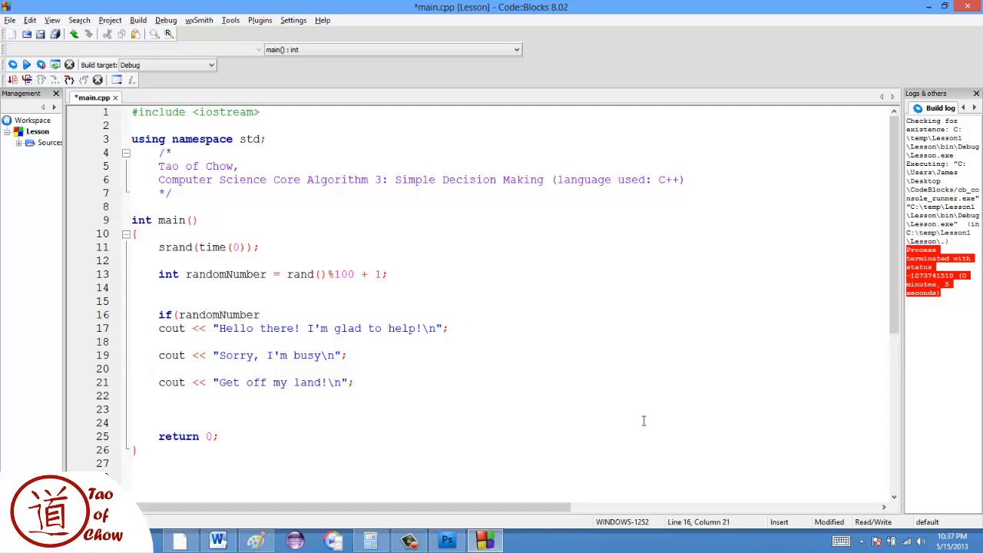
type("<")
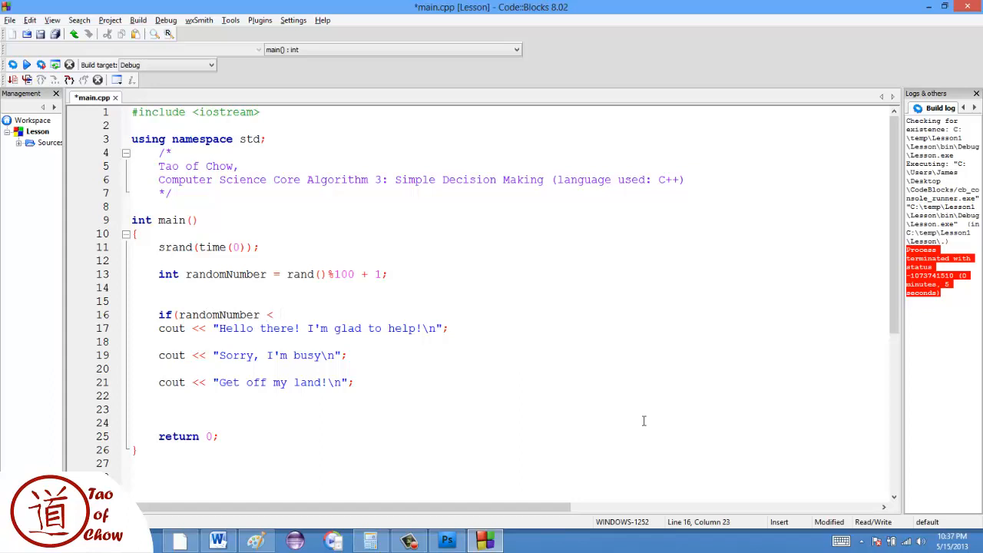
type("50)")
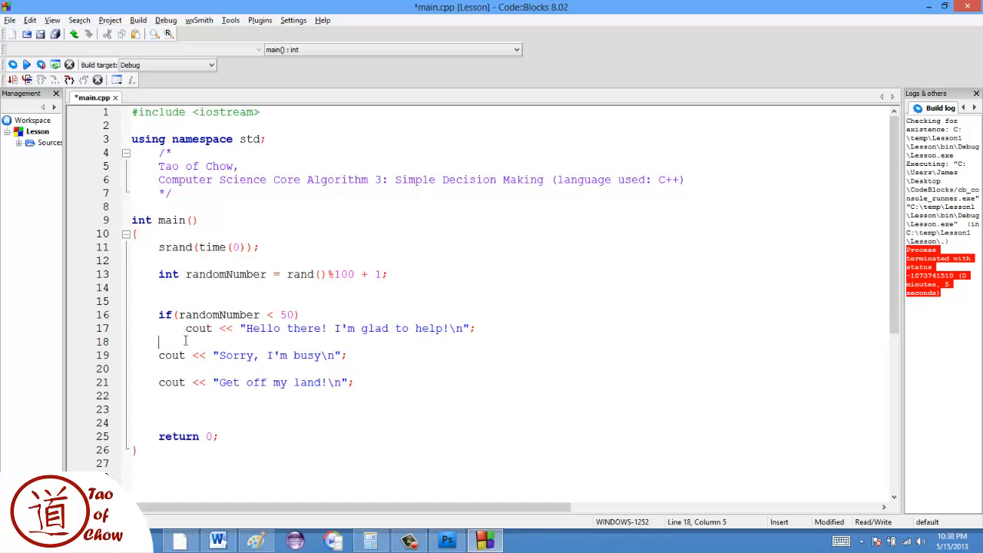
Put the second message under else if(randomNumber < 80) and the third under a final else.
type("else if(")
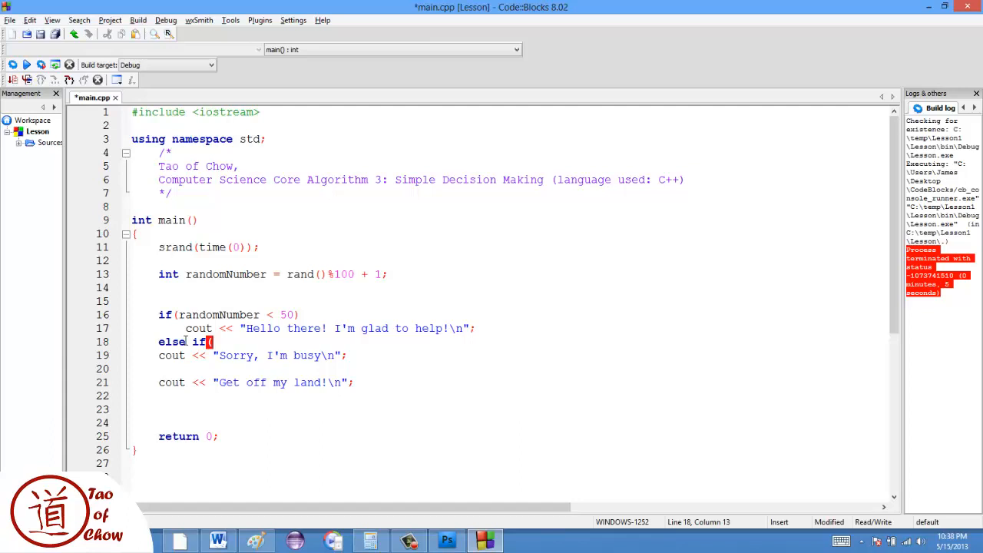
key("BackSpace")
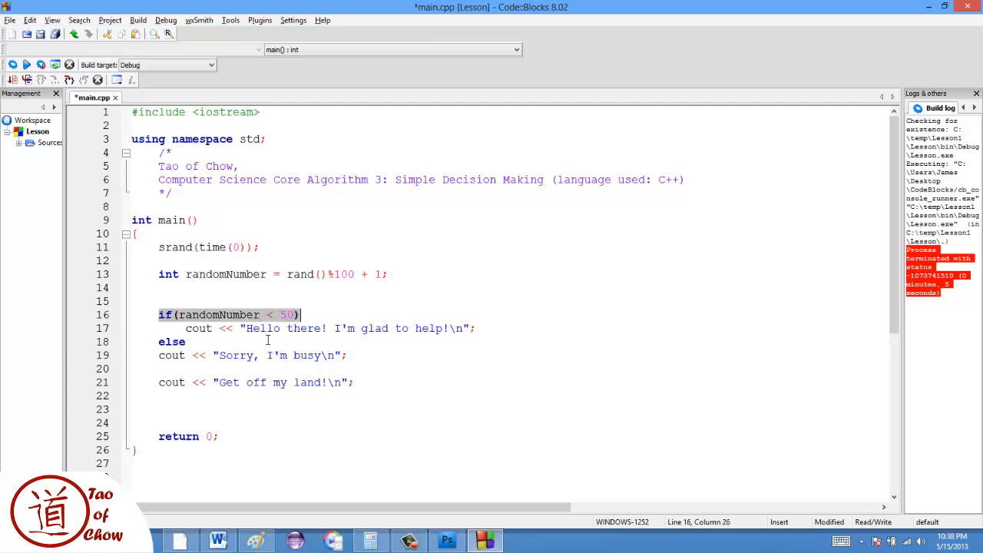
type("if(randomNumber < 50)")
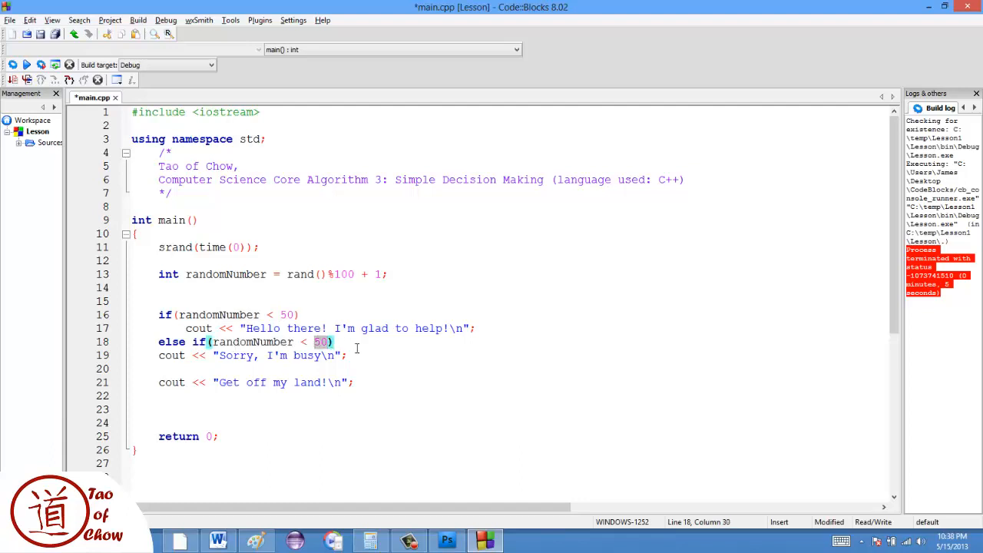
type("80")
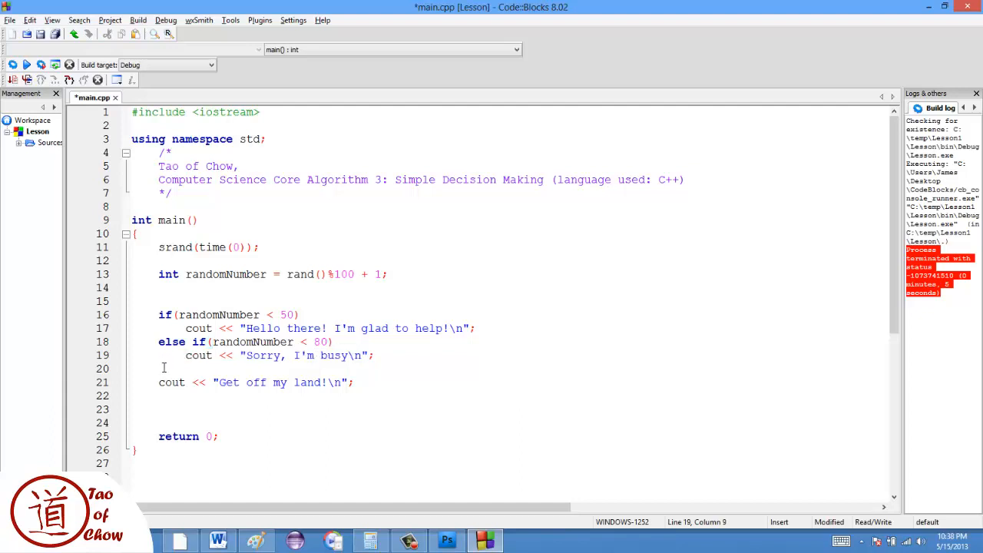
type("else")
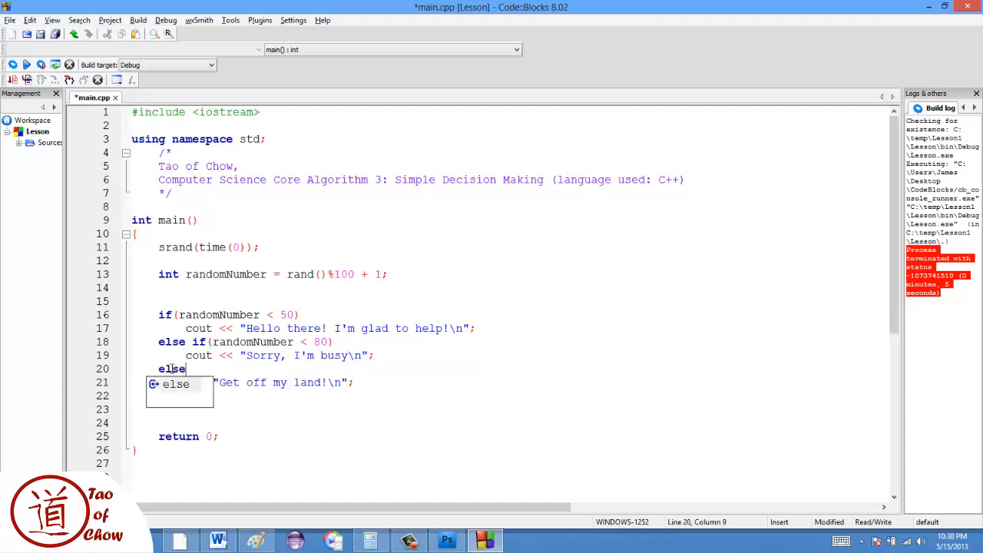
key("Escape")
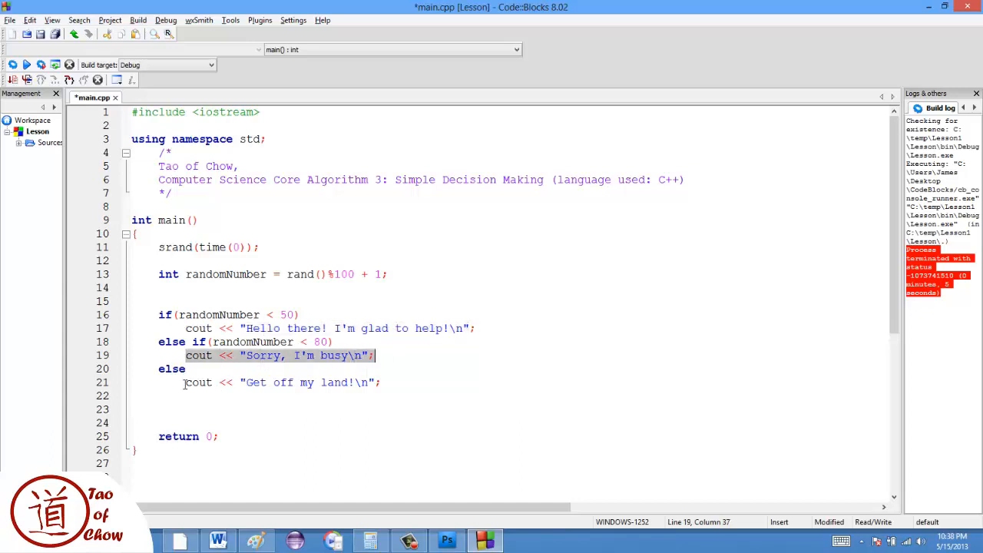
Save main.cpp and build the project into Lesson.exe.
left_click(381, 382)
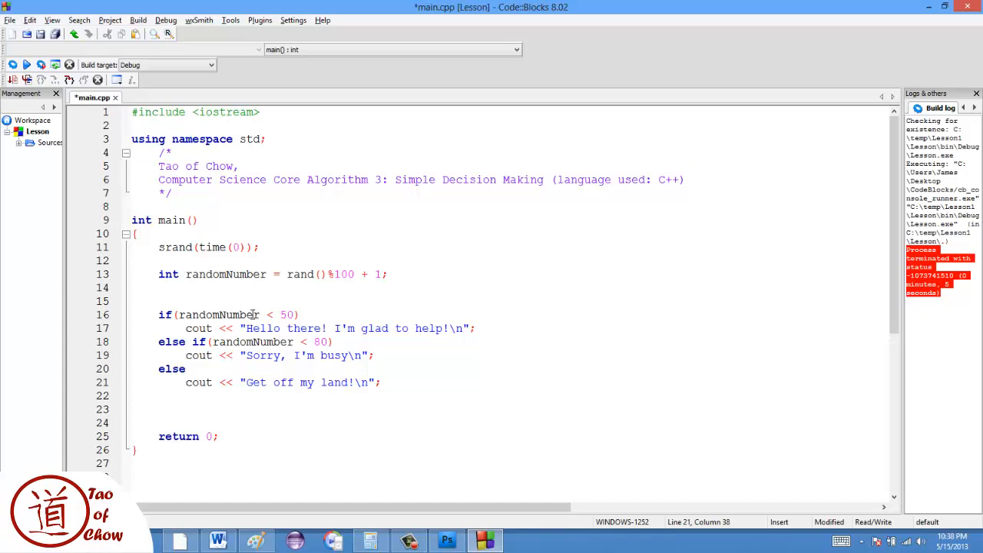
left_click(381, 382)
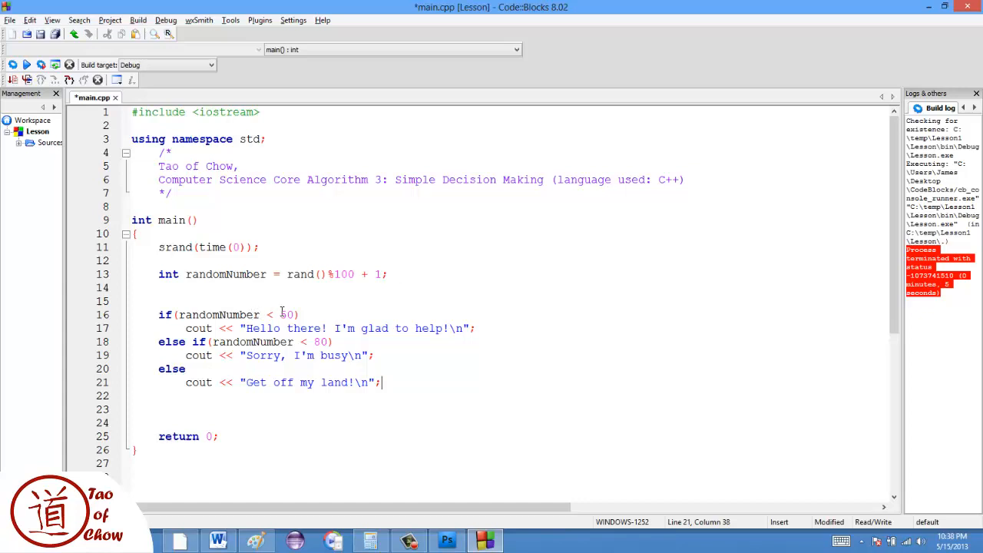
mouse_move(262, 324)
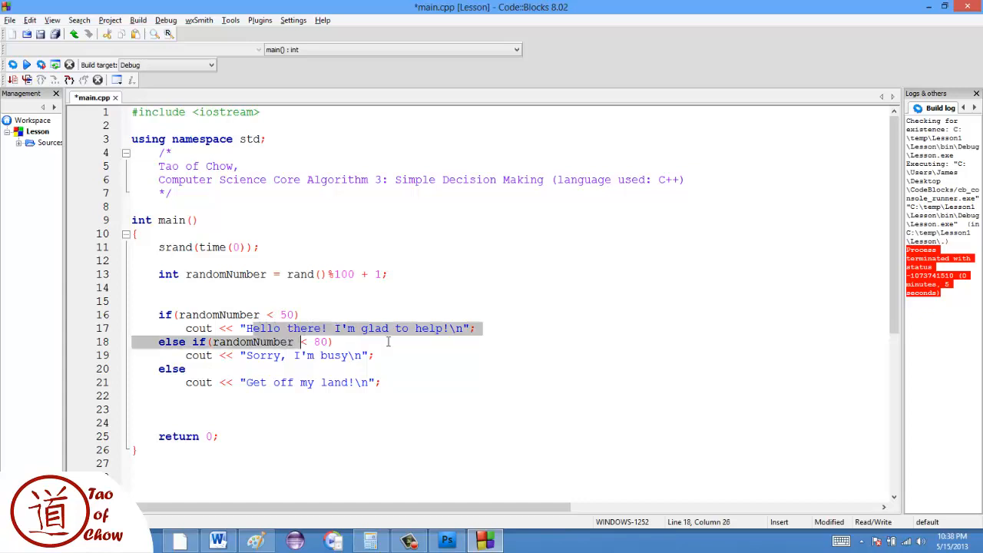
left_click(294, 328)
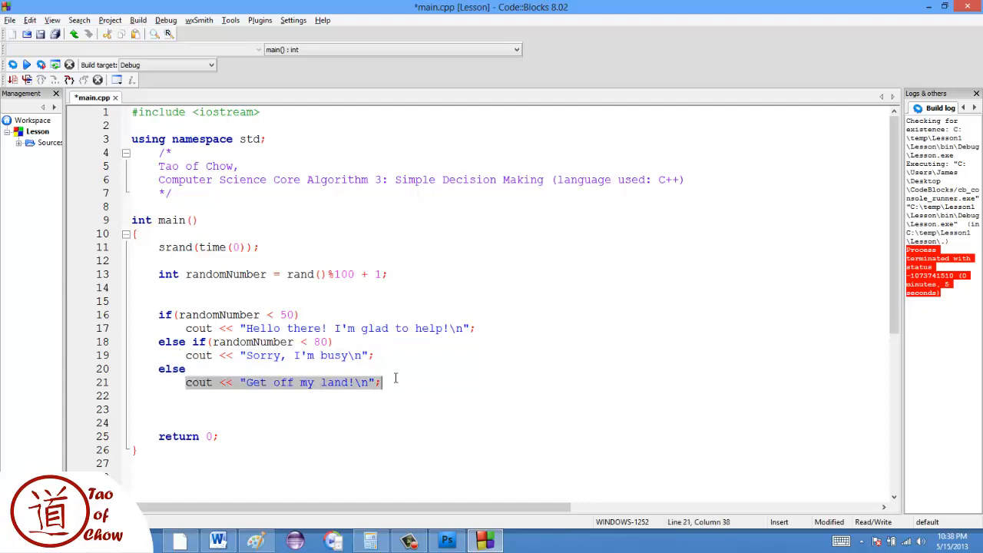
left_click(160, 301)
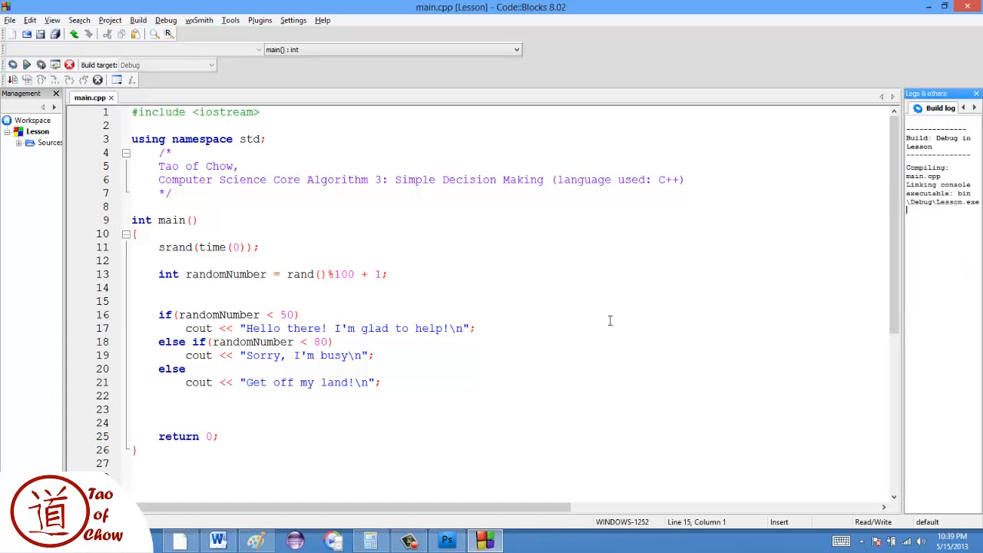
Run Lesson.exe a few times and read the printed responses in the console.
left_click(40, 64)
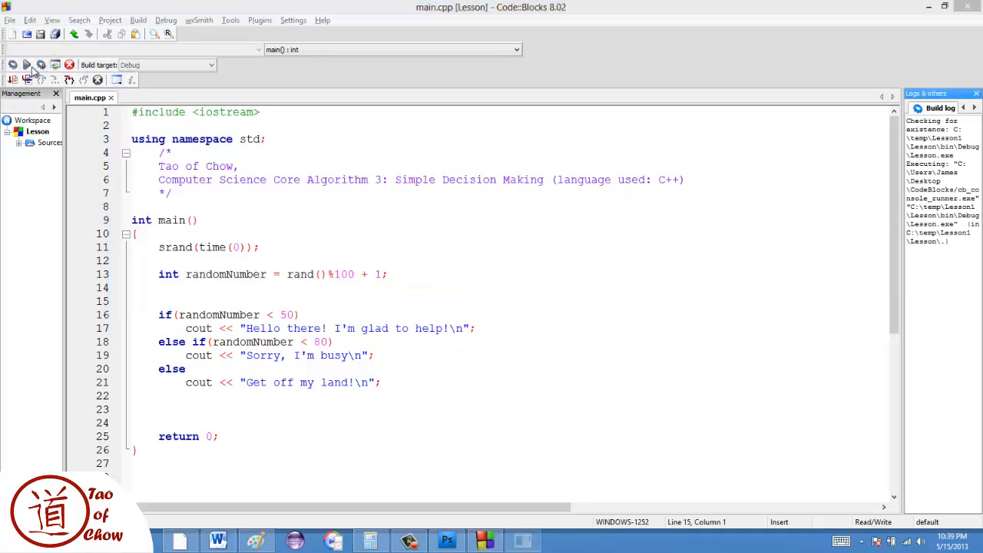
left_click(25, 65)
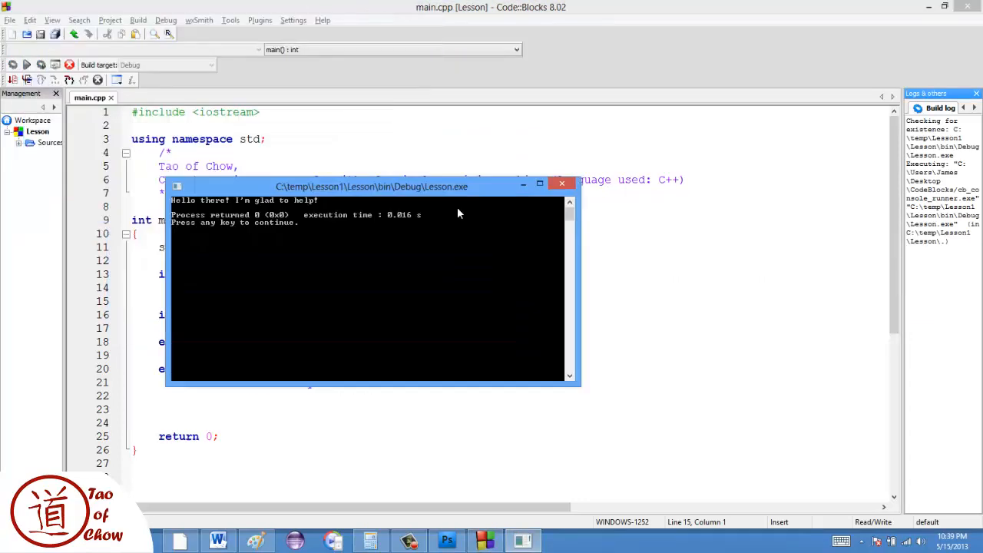
left_click_drag(371, 185, 403, 221)
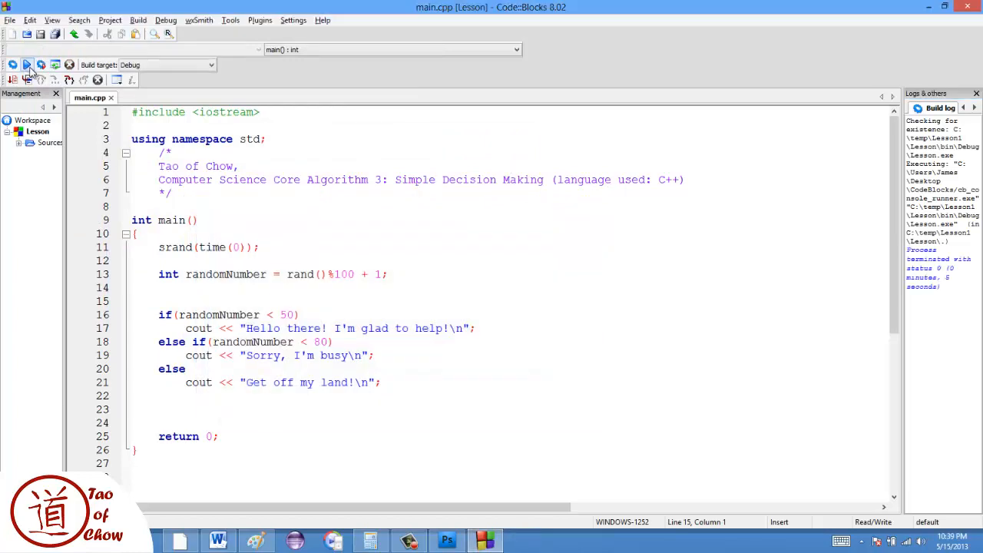
left_click(27, 64)
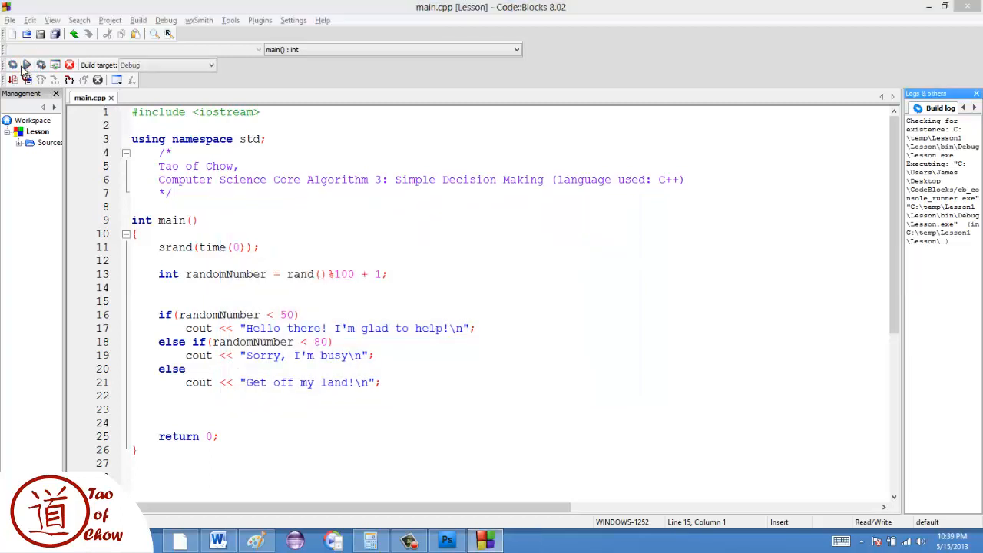
left_click(12, 65)
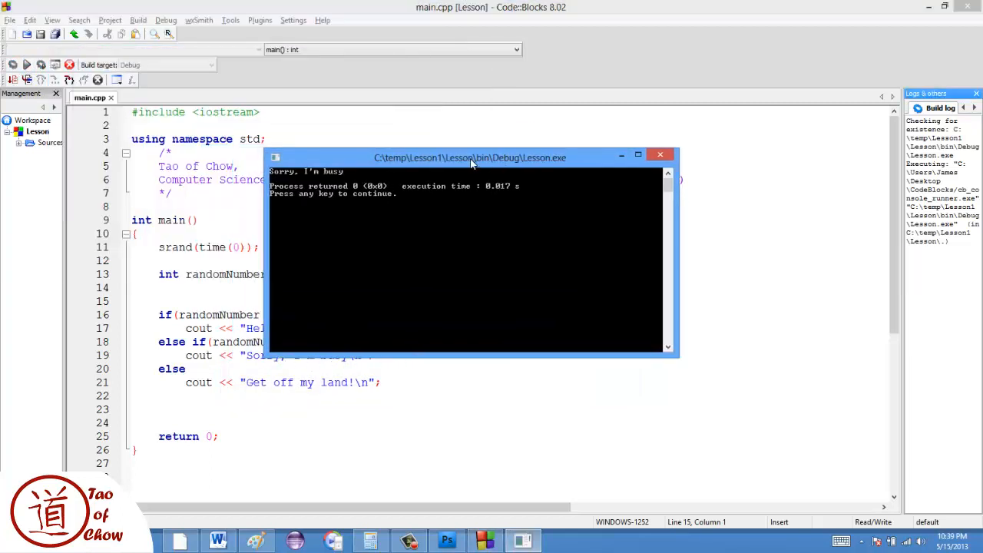
mouse_move(491, 218)
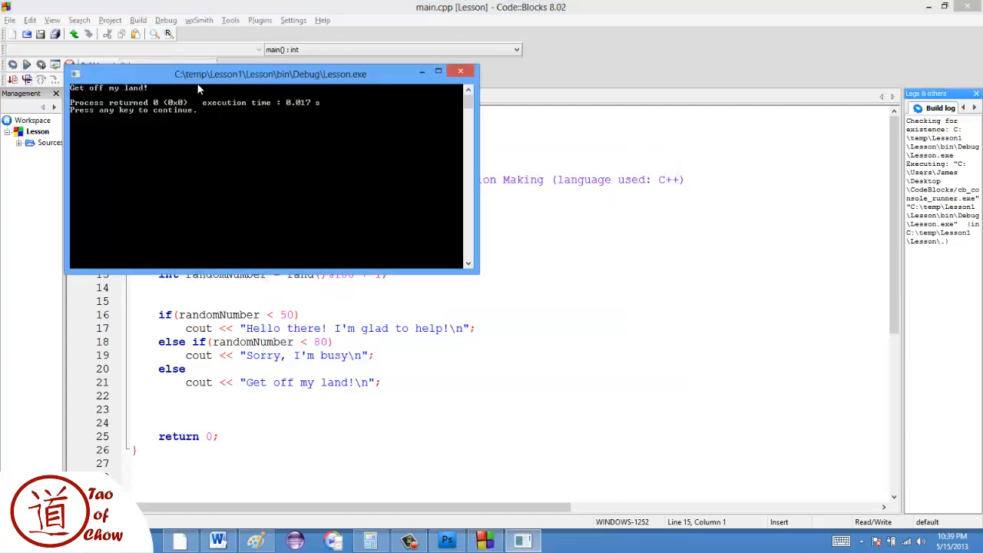
Keep running the program until all three different responses have appeared.
left_click_drag(269, 74, 514, 147)
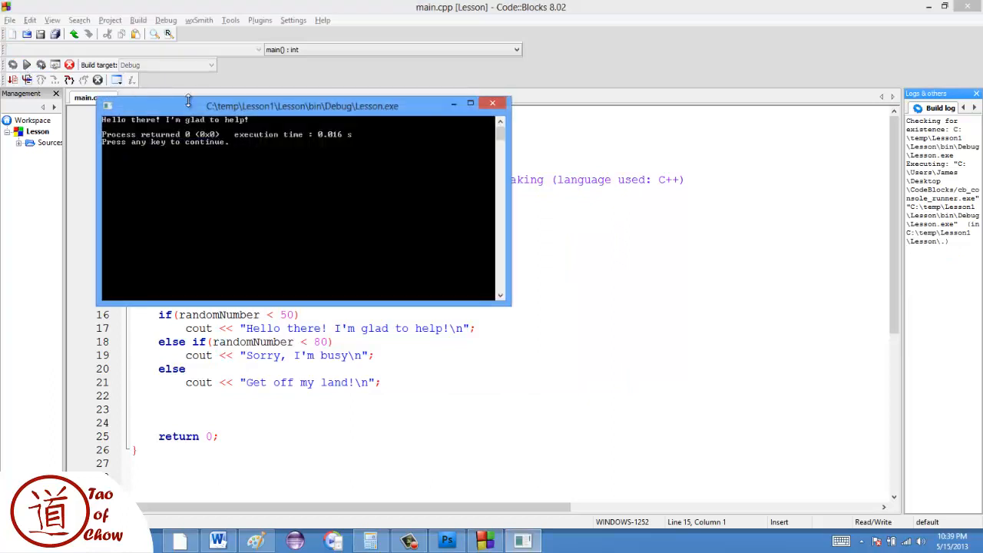
left_click_drag(301, 105, 399, 178)
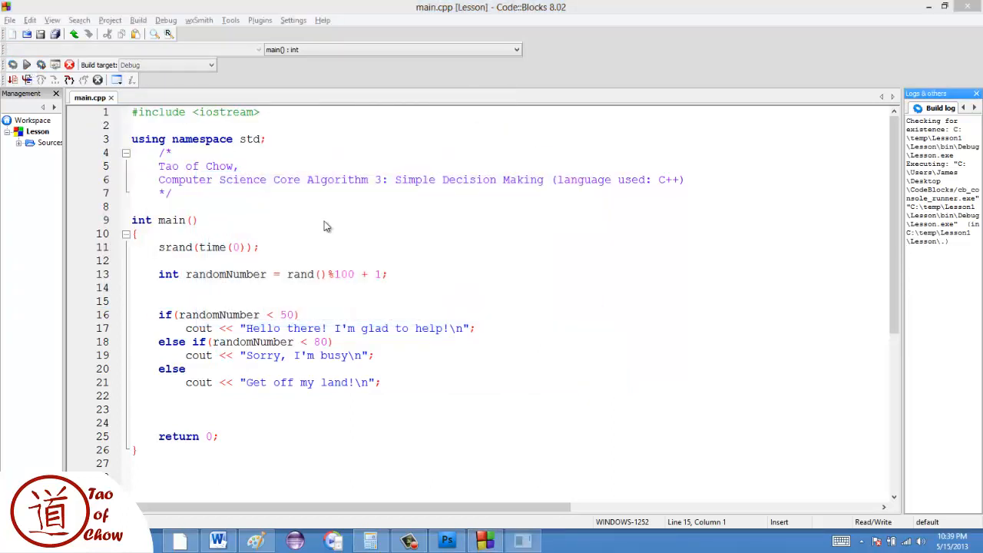
left_click(25, 64)
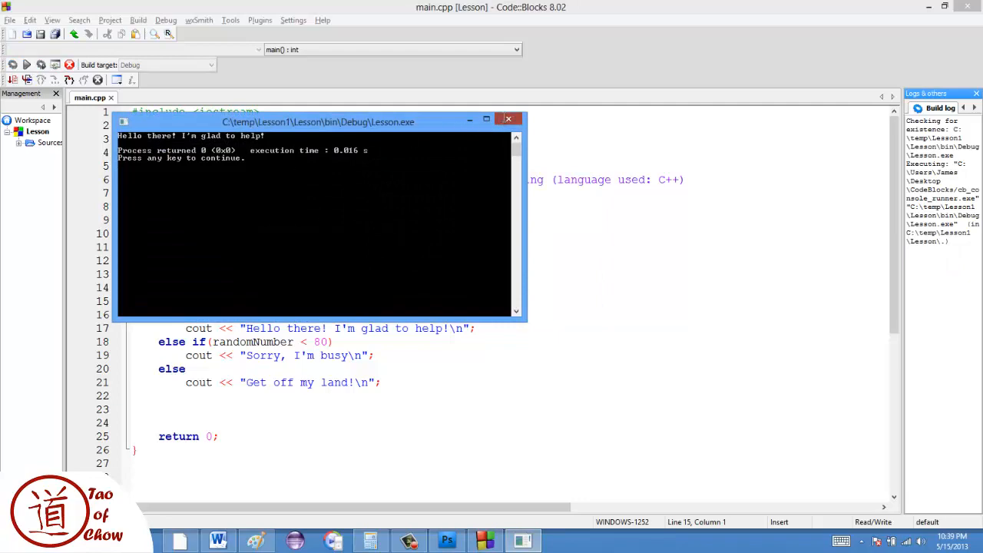
left_click_drag(316, 122, 333, 138)
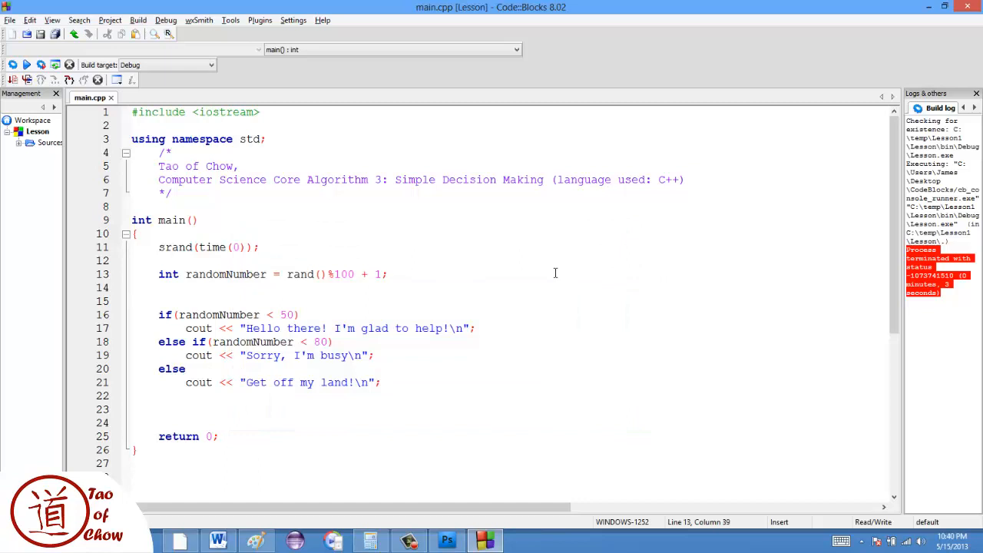
left_click(387, 273)
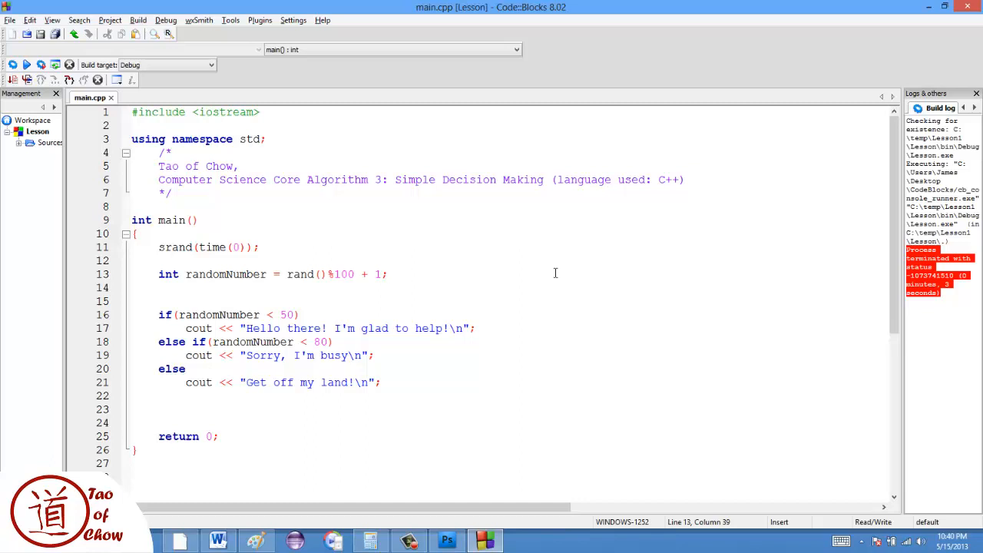
left_click(386, 273)
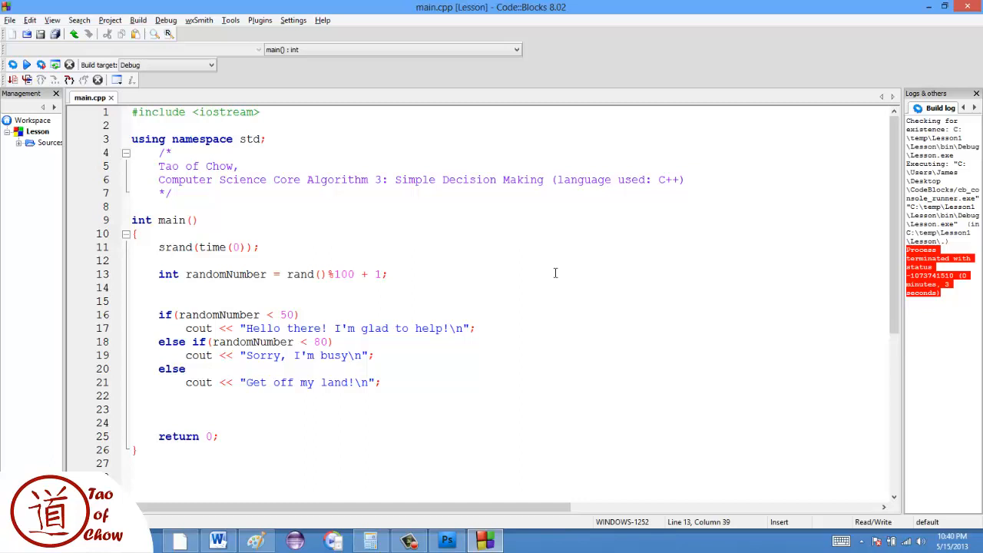
left_click(387, 273)
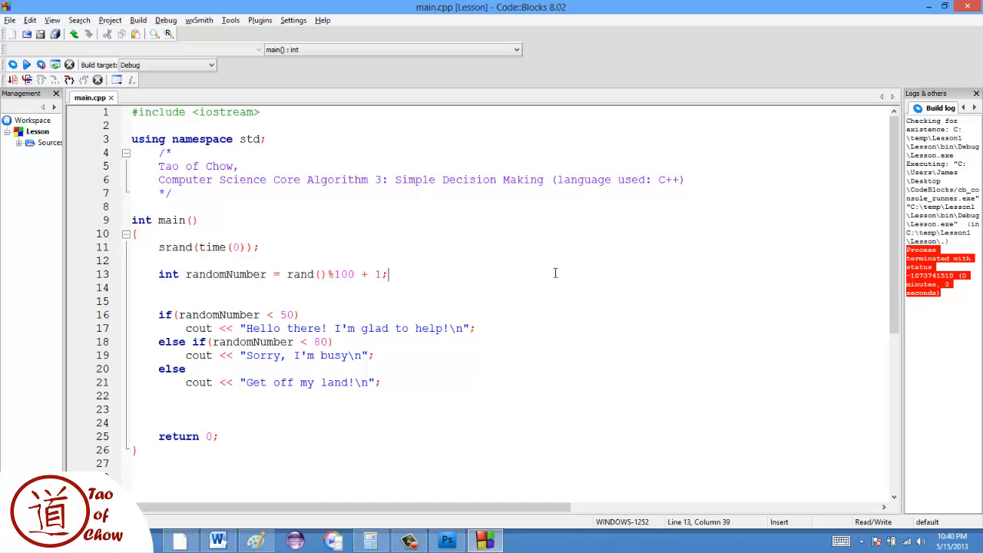